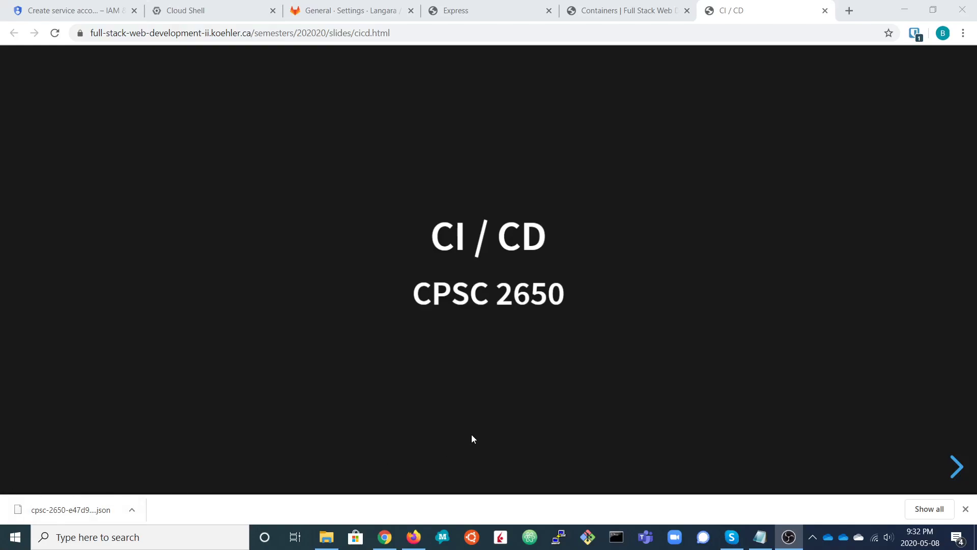
mouse_move(963, 33)
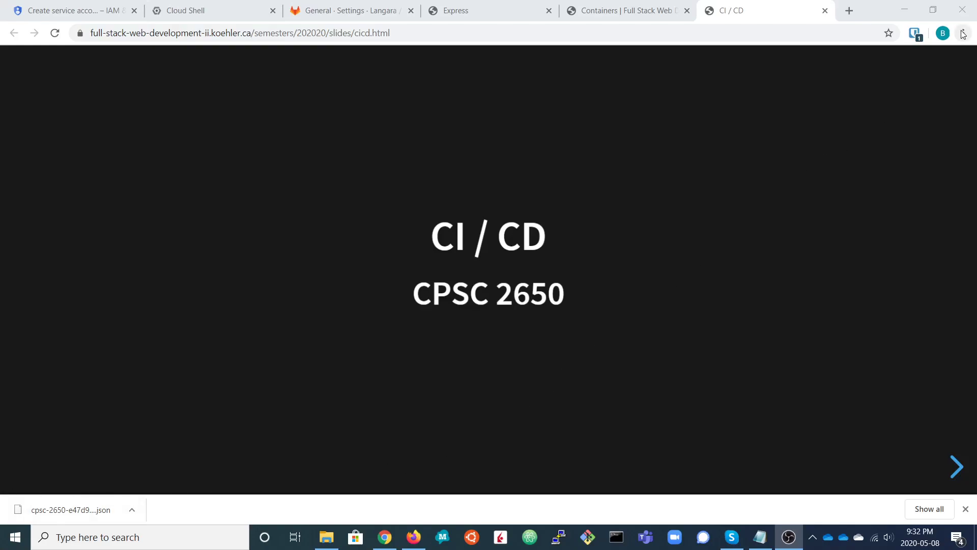
Put the deck in fullscreen from Chrome's menu and advance past Learning Outcomes to the Continuous Integration slide.
click(962, 33)
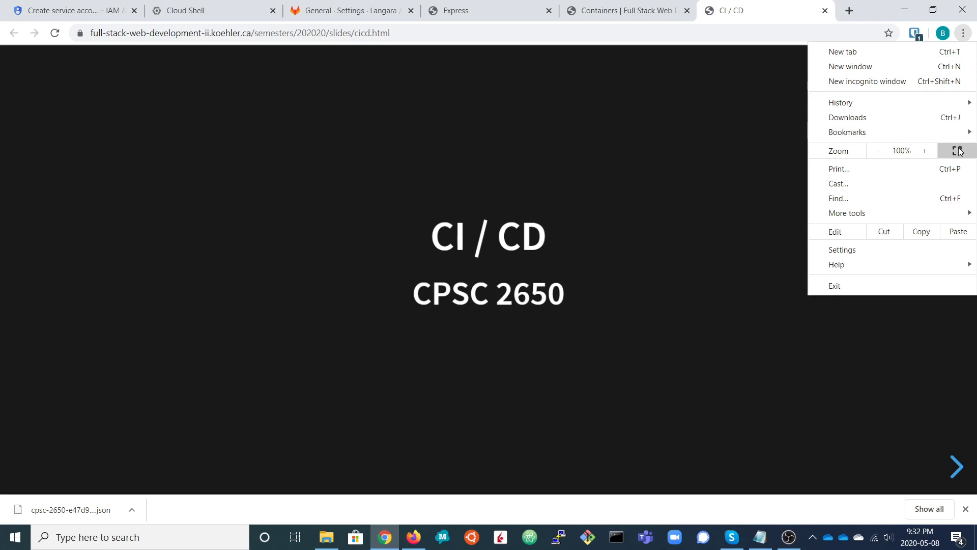
click(959, 151)
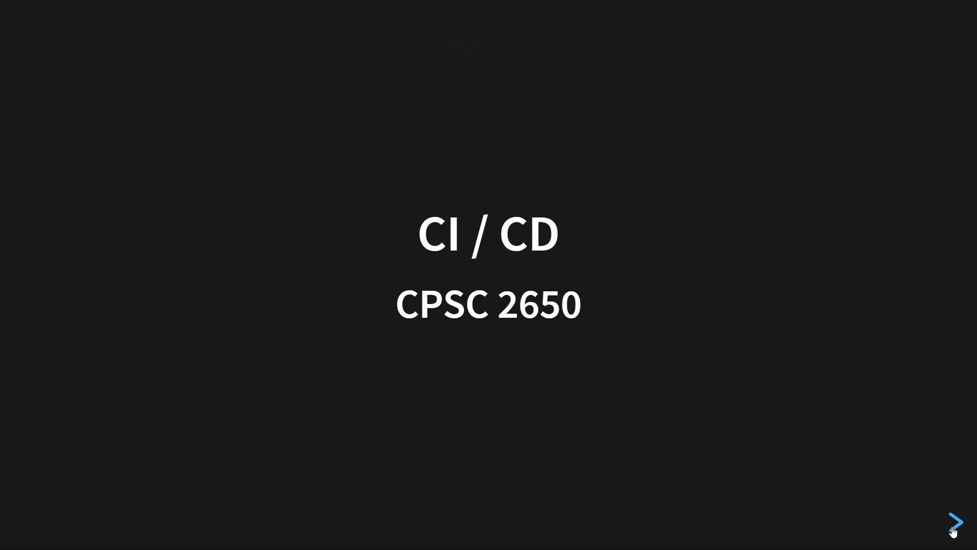
click(957, 523)
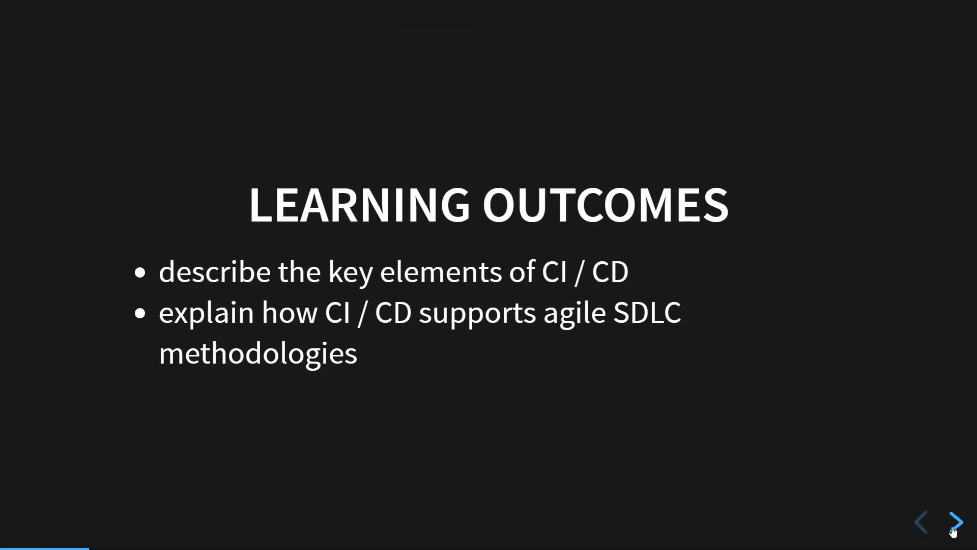
click(957, 522)
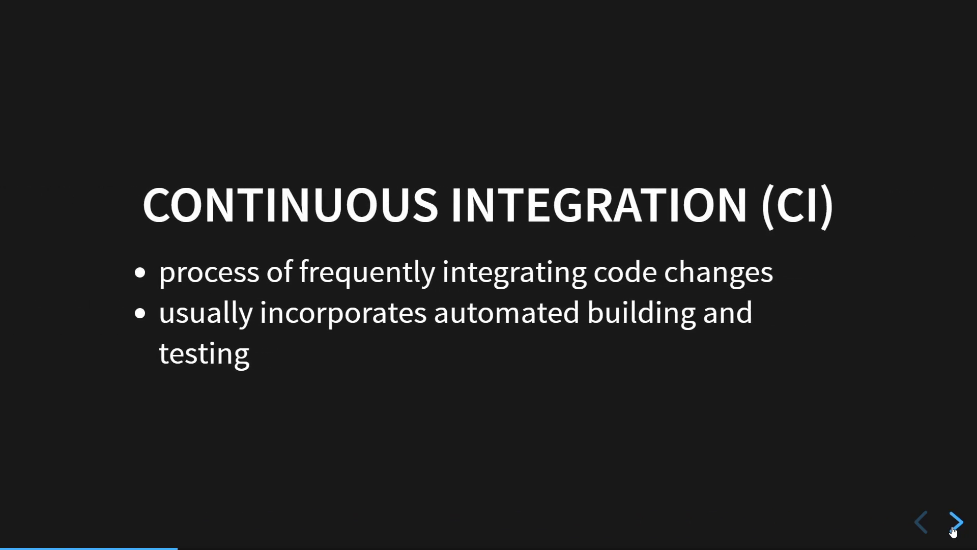
Advance one slide to the Continuous Delivery definition.
click(956, 522)
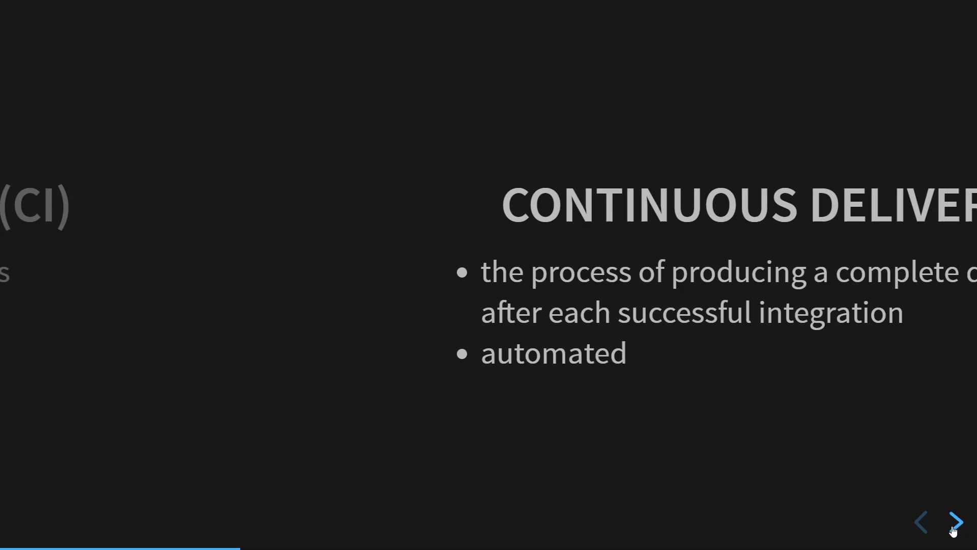
Advance two slides to reach the Continuous Deployment definition.
click(956, 522)
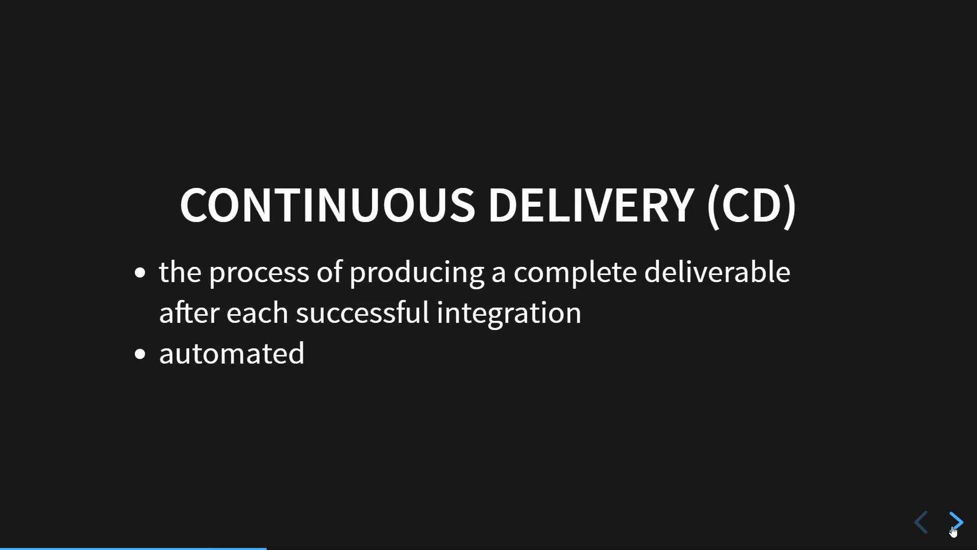
click(956, 521)
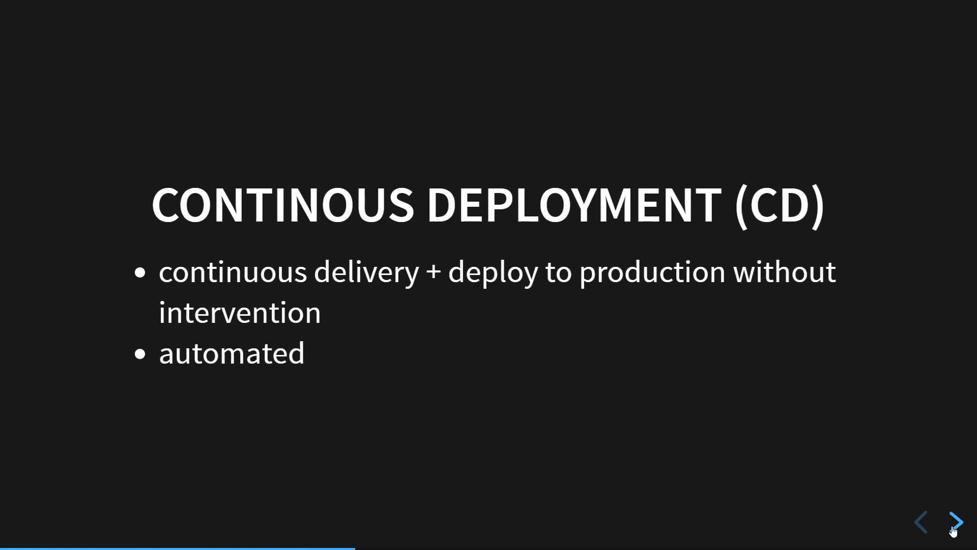
Advance to the AGILE + CI / CD slide on automated build and testing.
click(957, 521)
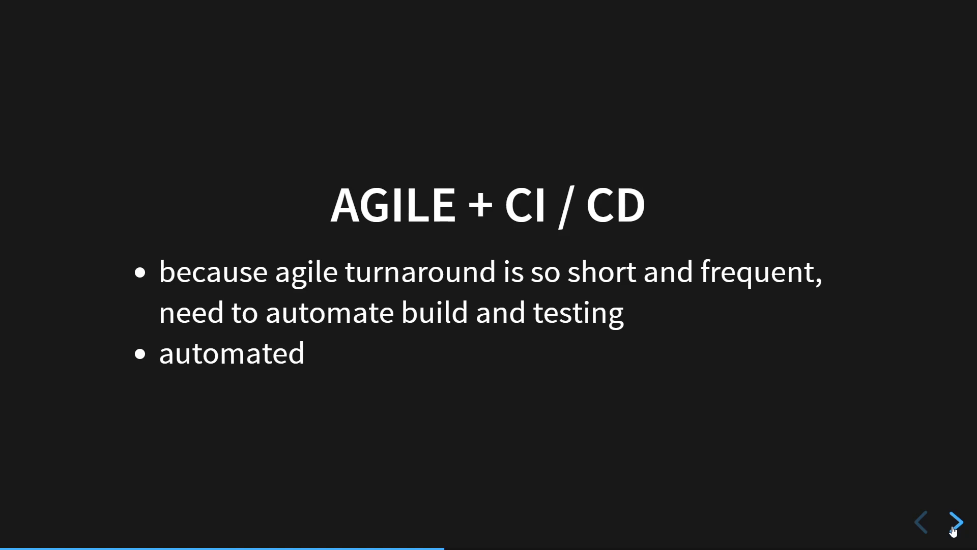
Advance to PROJECT ENVIRONMENTS listing development, build, test / stage and production.
click(957, 521)
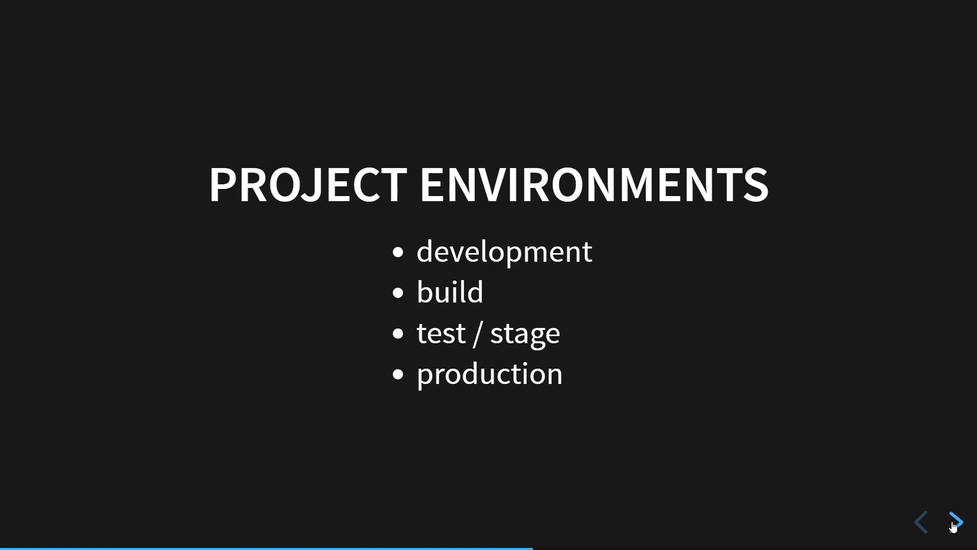
Advance to the DEVELOPMENT ENVIRONMENTS slide about developers' own workstations.
click(957, 522)
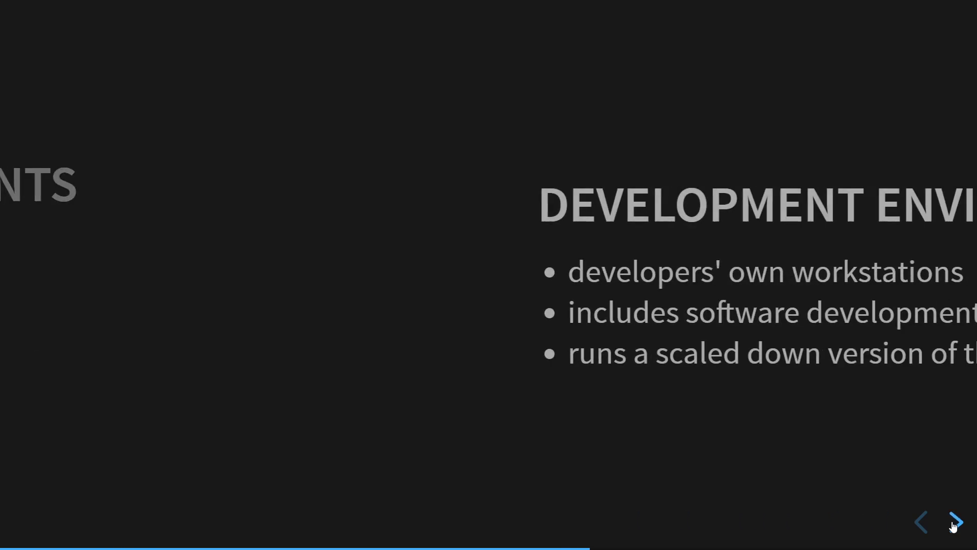
Advance two slides to BUILD ENVIRONMENTS, the centralized CI/CD build server.
click(956, 522)
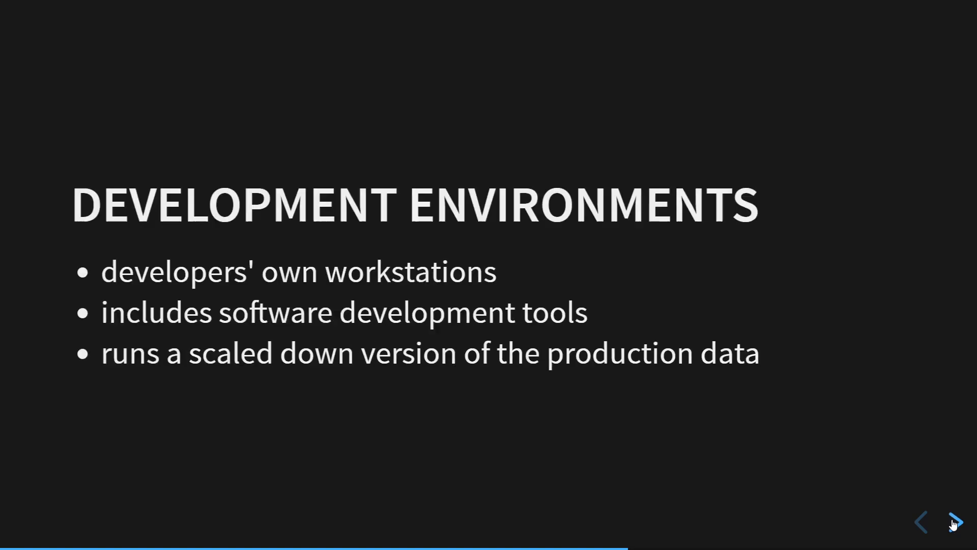
click(956, 521)
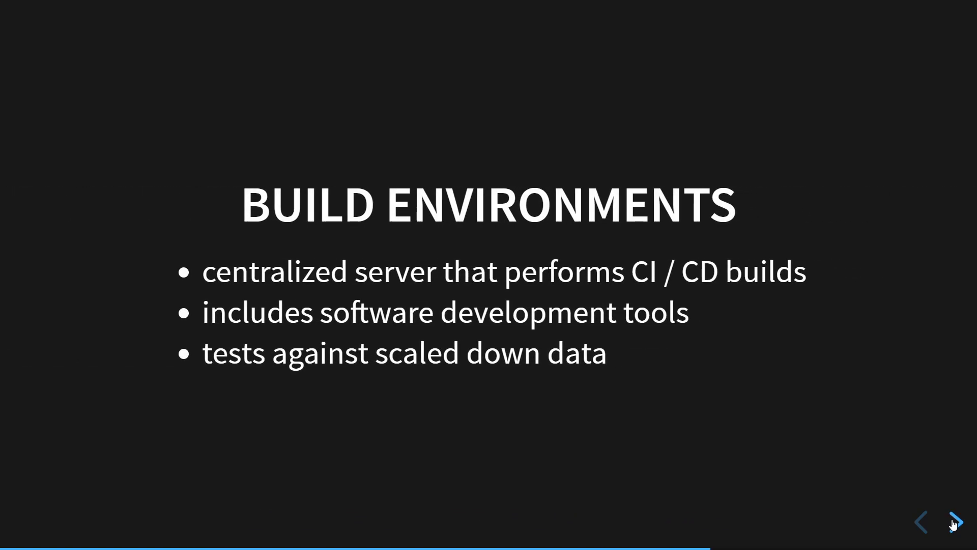
mouse_move(945, 505)
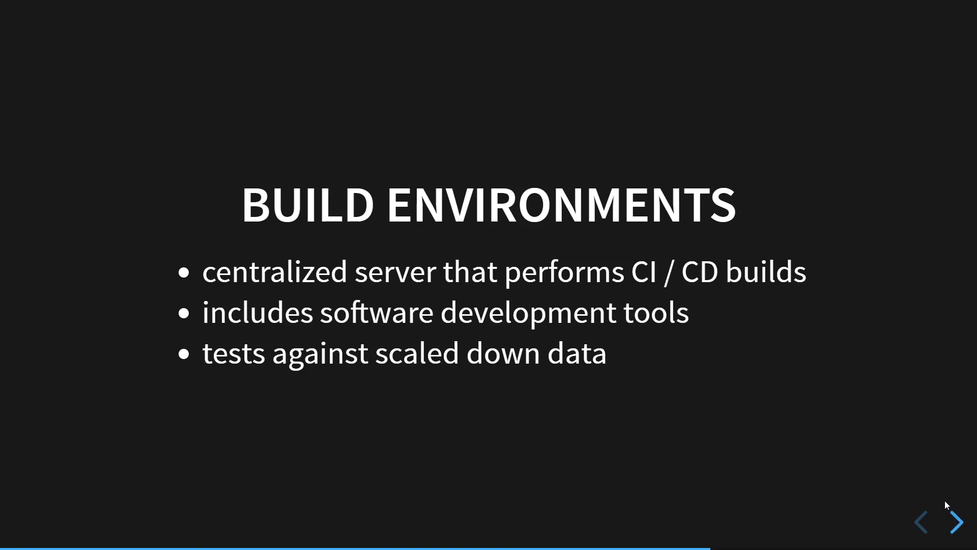
Advance to the TEST / STAGE ENVIRONMENTS slide on production-matching servers.
click(957, 522)
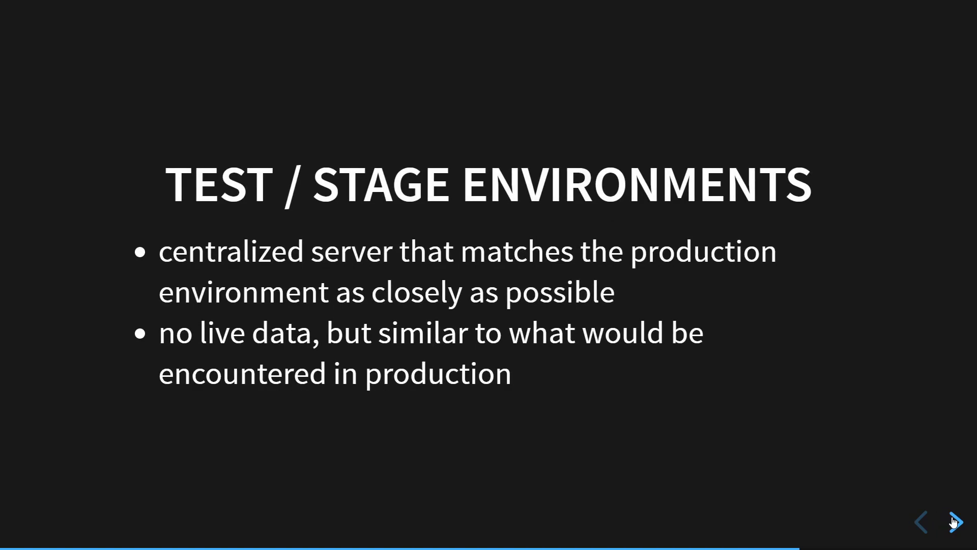
Advance to the PRODUCTION ENVIRONMENT slide about live customer servers.
click(955, 521)
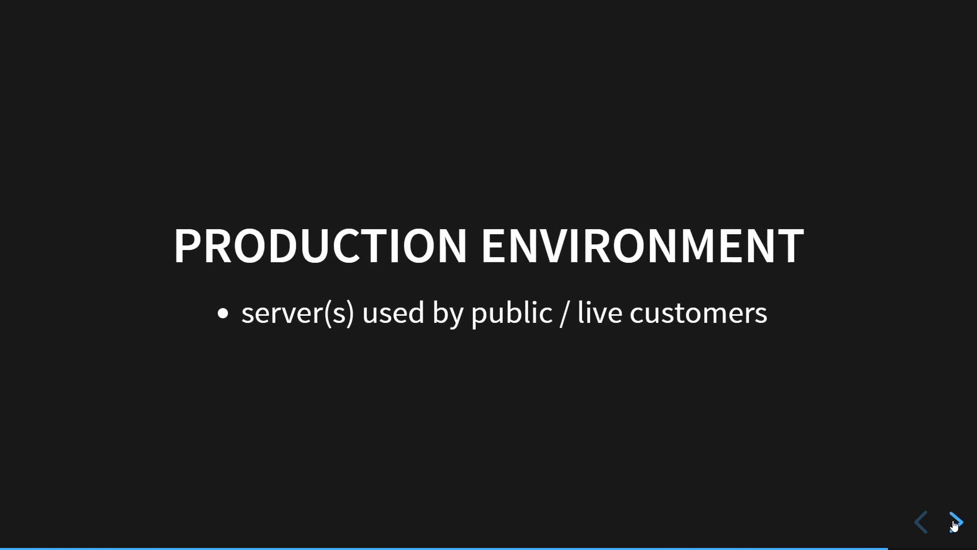
Advance to the final ROLE OF CONTAINERS slide.
click(954, 522)
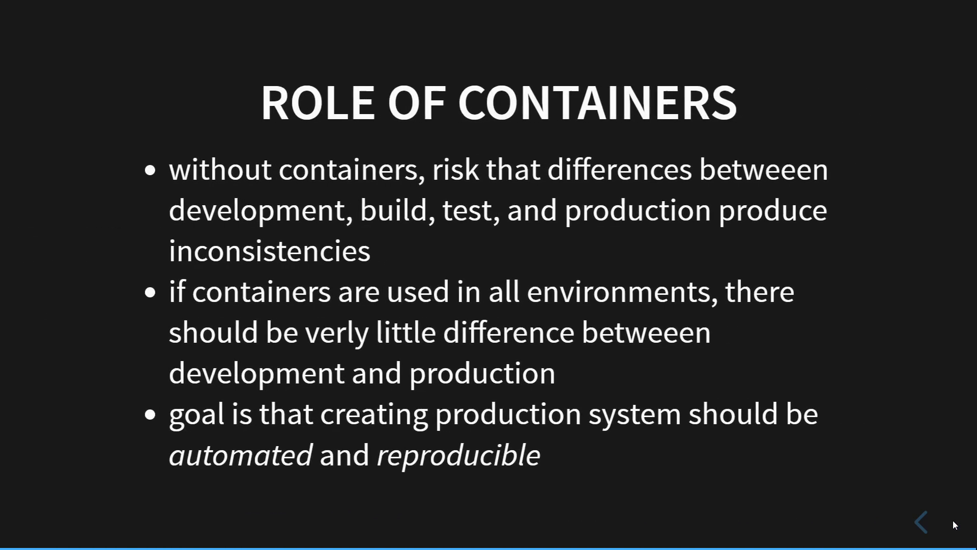